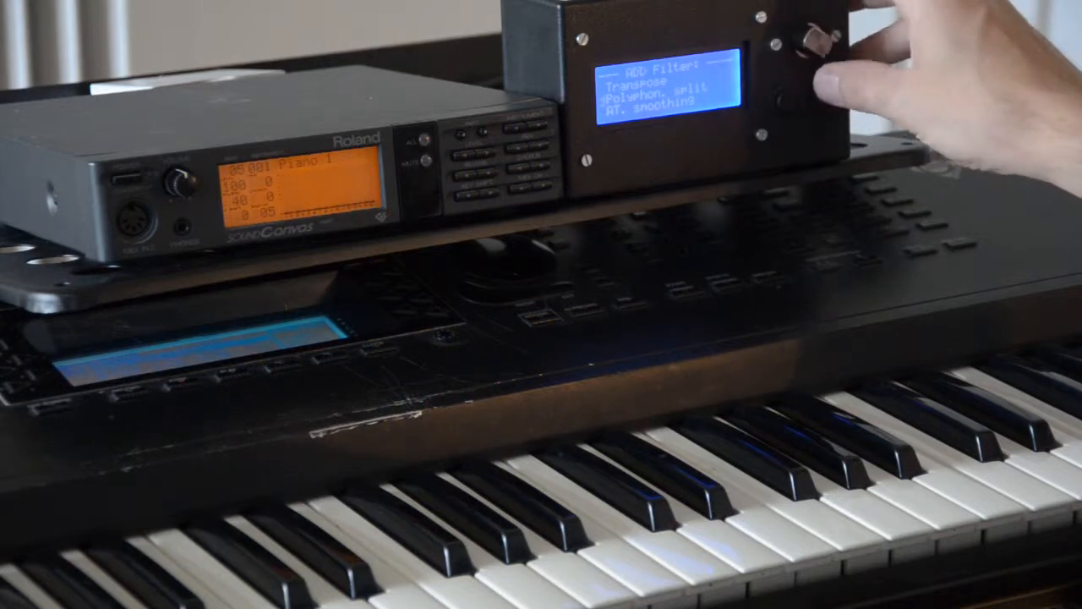
Browse the Add Filter list with Transpose, Polyphon. split and AT smoothing entries.
left_click(811, 34)
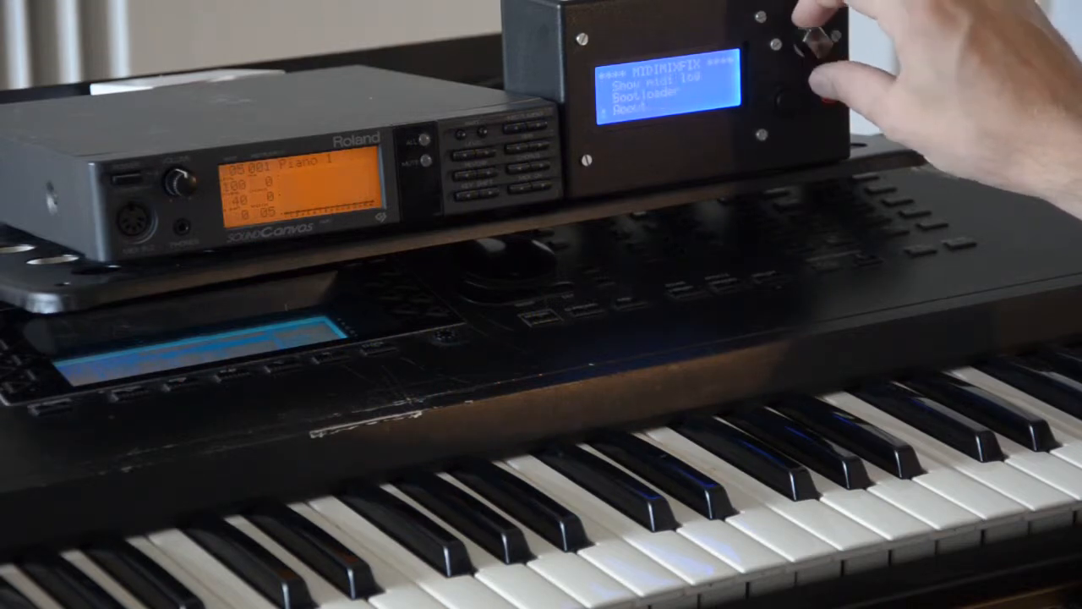
Show the MIDI log and watch KeyAT messages arriving on channel 1.
left_click(804, 34)
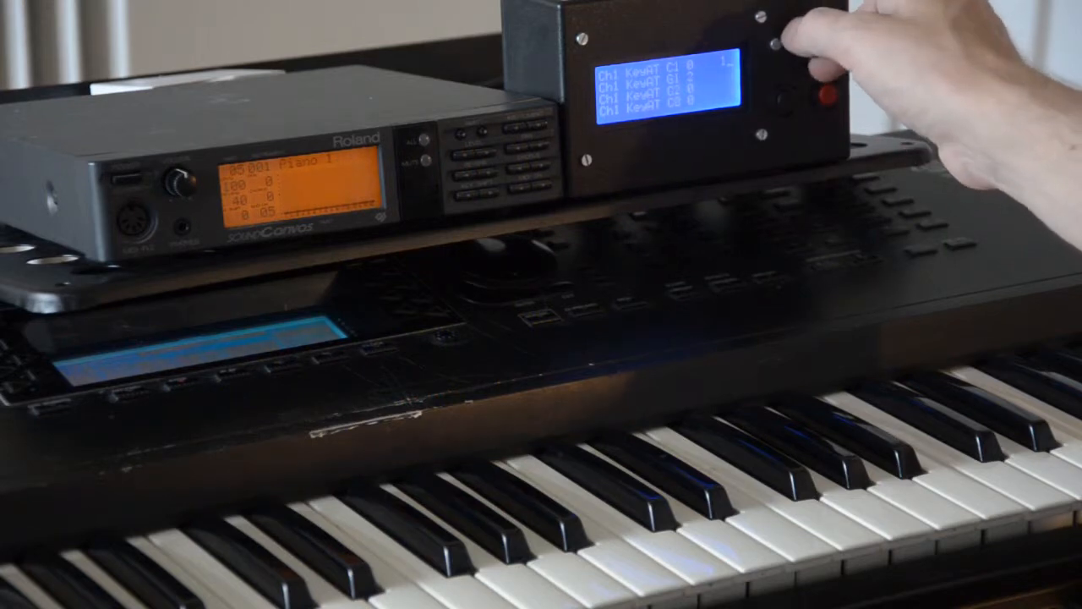
left_click(764, 48)
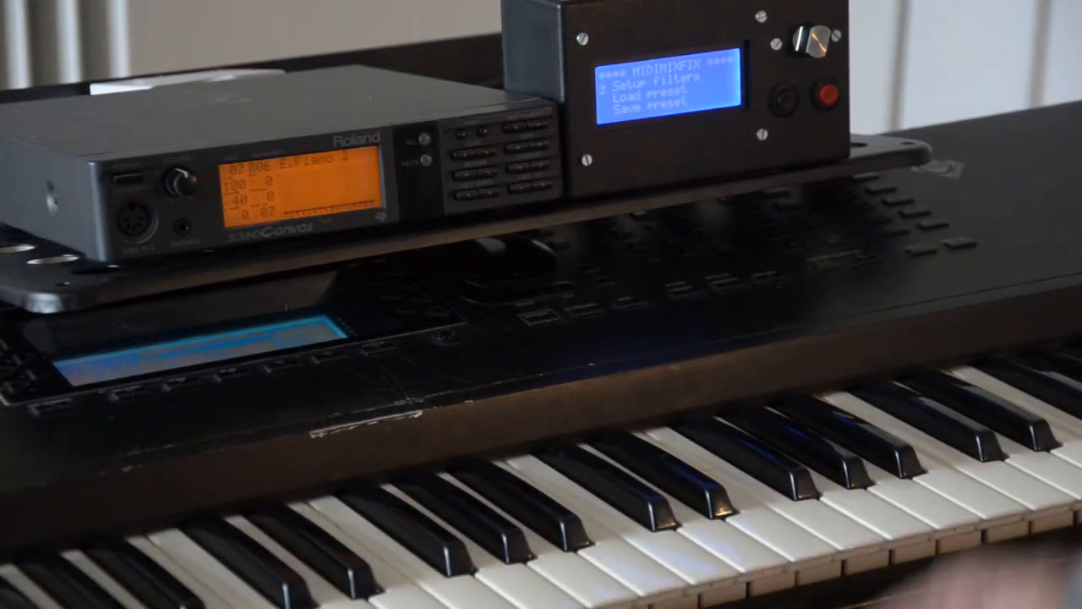
Add the Patch sender filter and set the starting patch for channel 1.
left_click(812, 33)
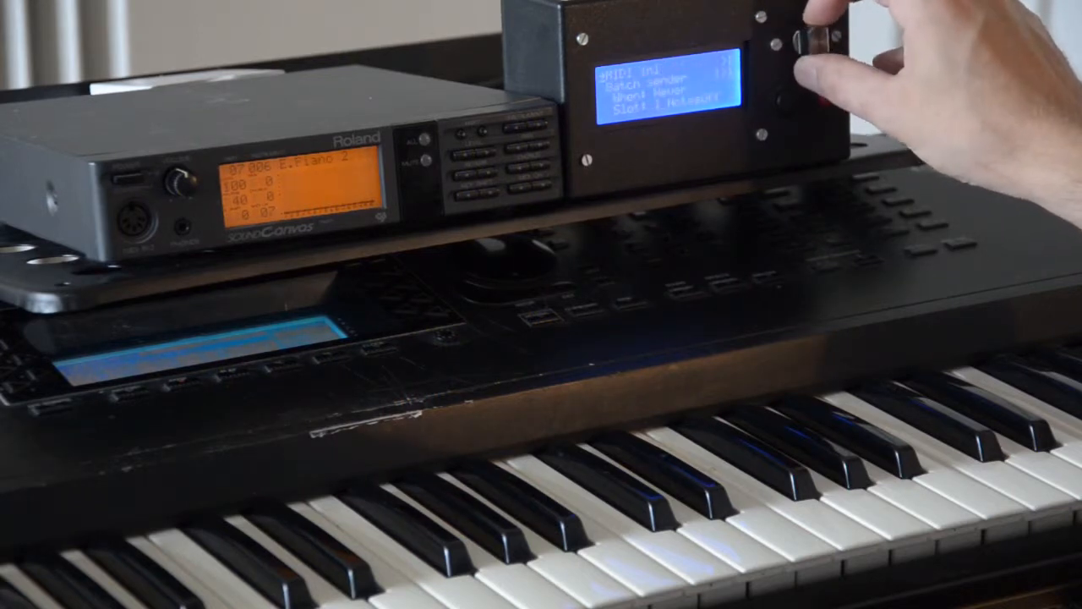
left_click(815, 34)
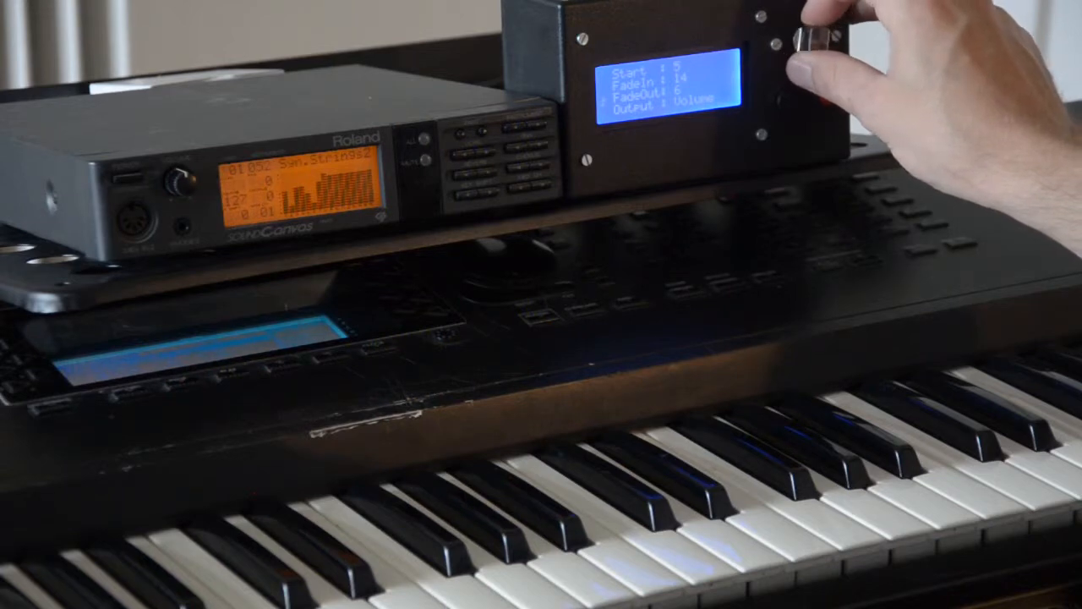
Set FadeIn 16, FadeOut 0 and Output to Volume on the smoothing filter.
left_click(803, 42)
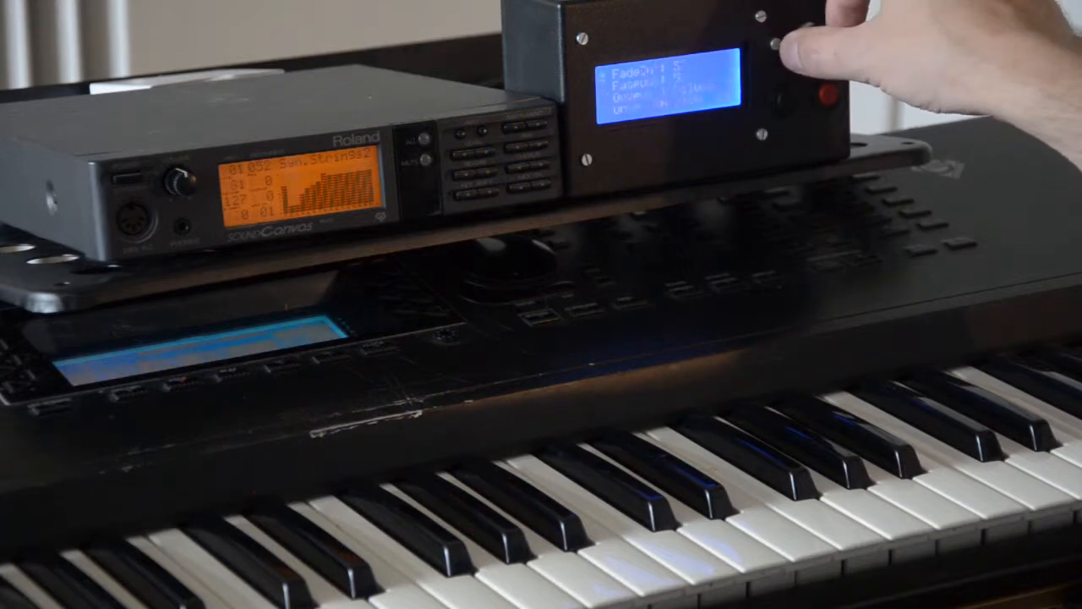
left_click(769, 47)
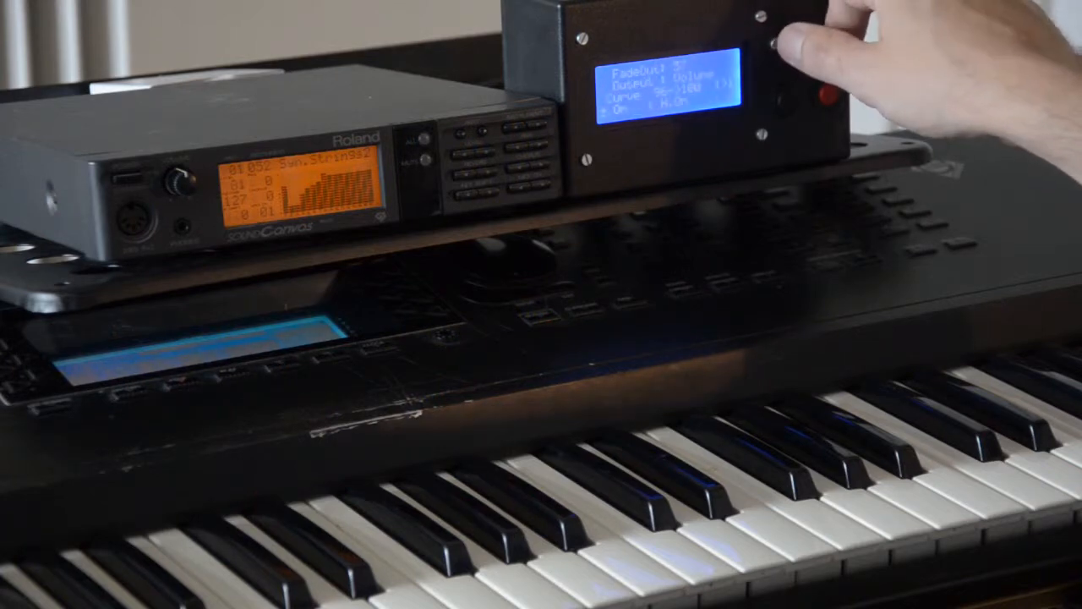